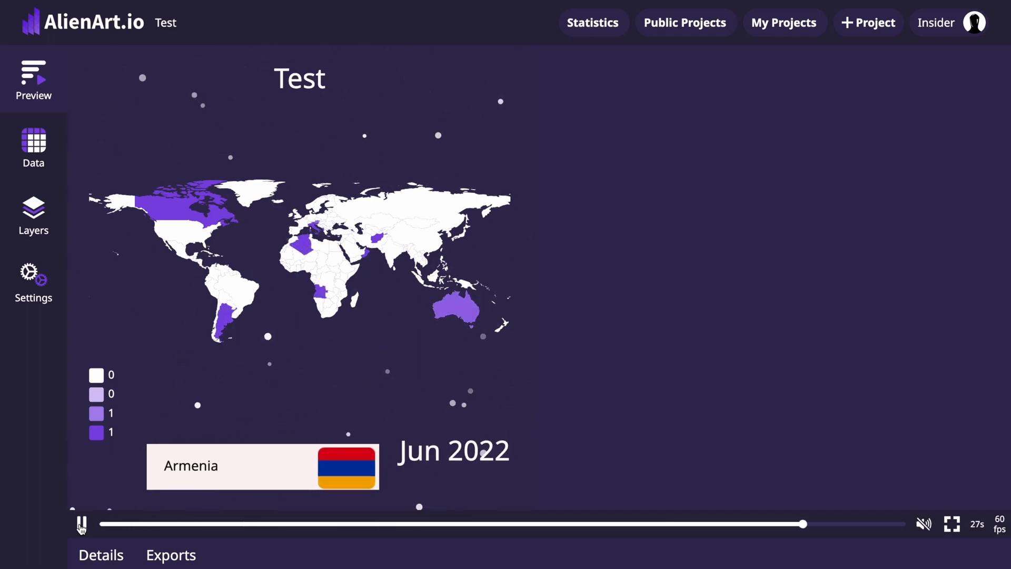
Step: Search for 'alienart.io', open the site and start a new project
type("alien")
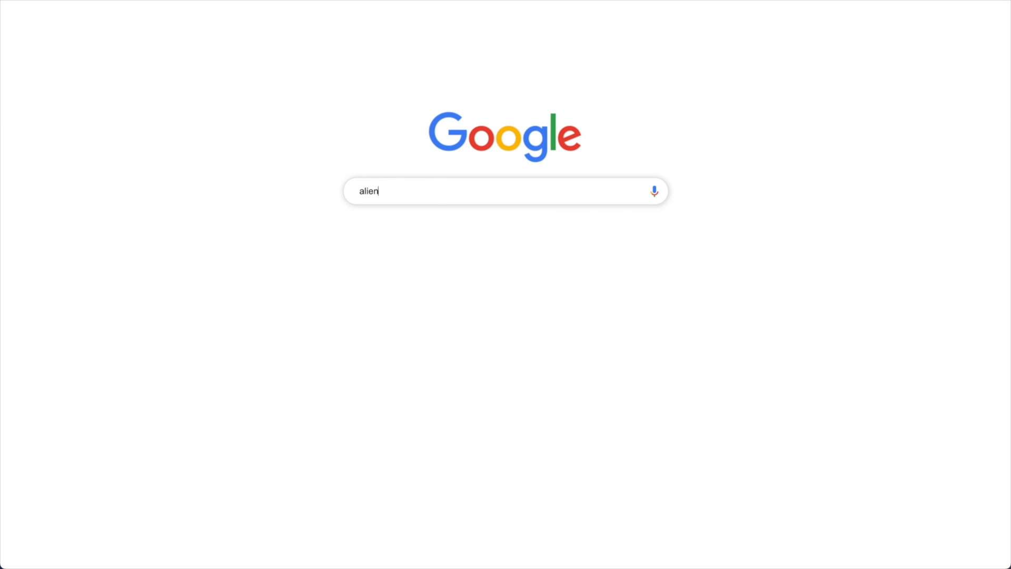
type("art.io")
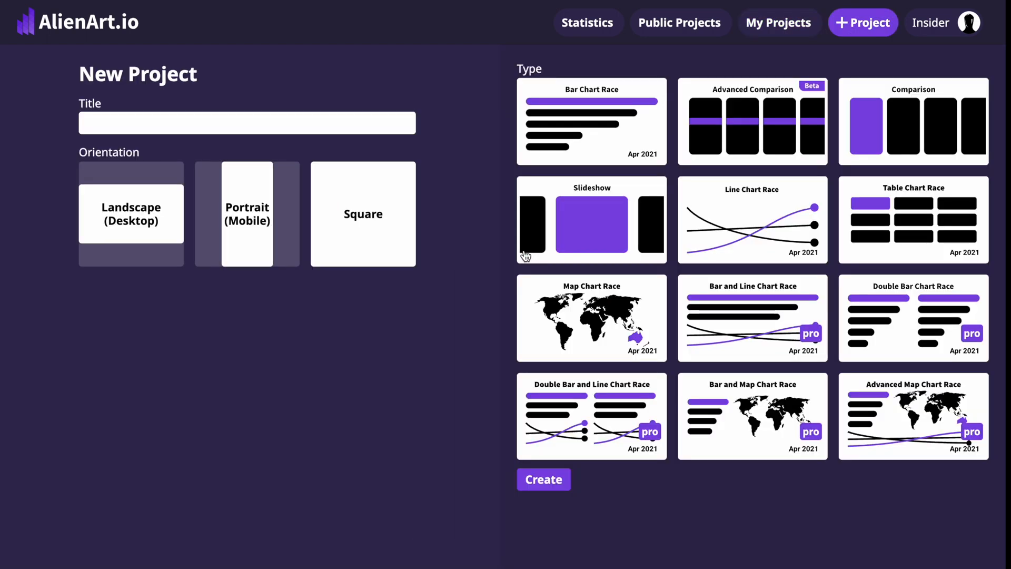
Step: Create a project titled 'Test' with Square orientation and Map Chart Race type
left_click(247, 122)
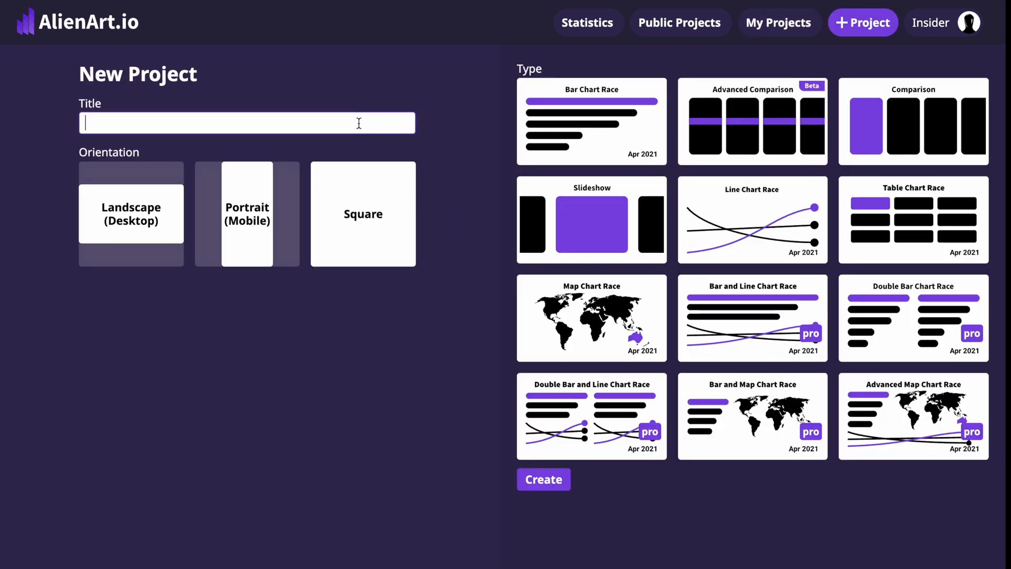
type("Test")
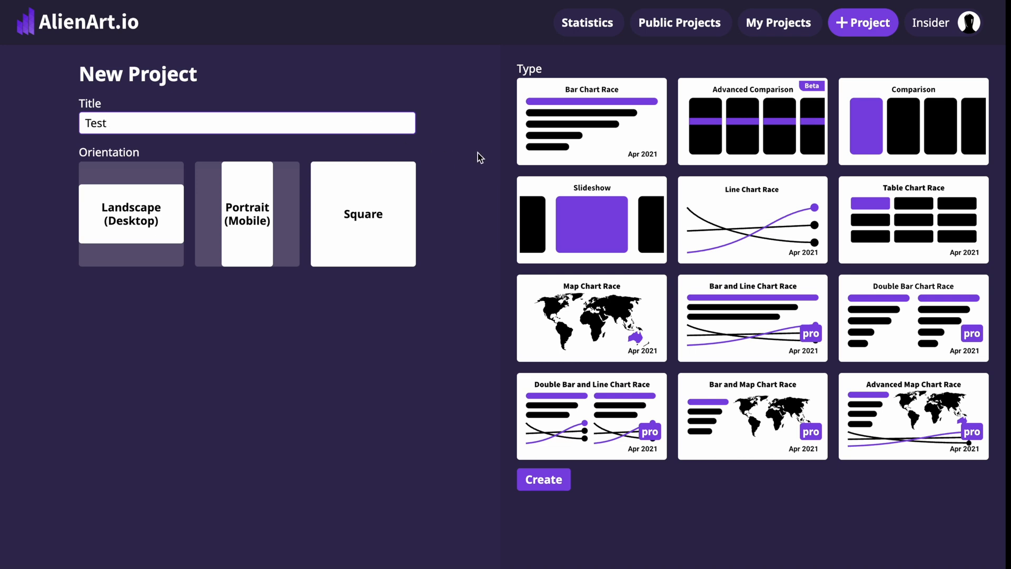
left_click(363, 213)
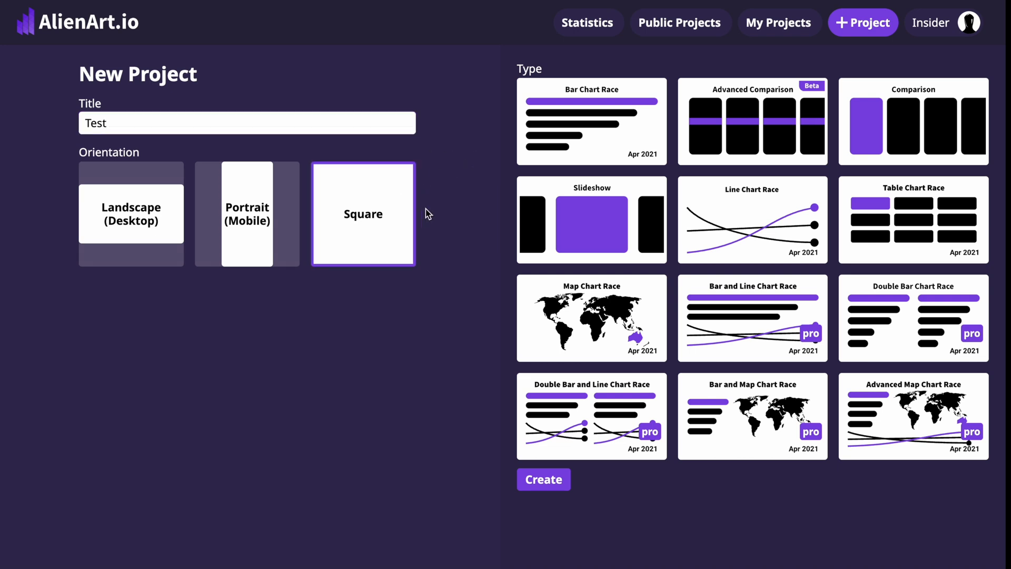
mouse_move(430, 266)
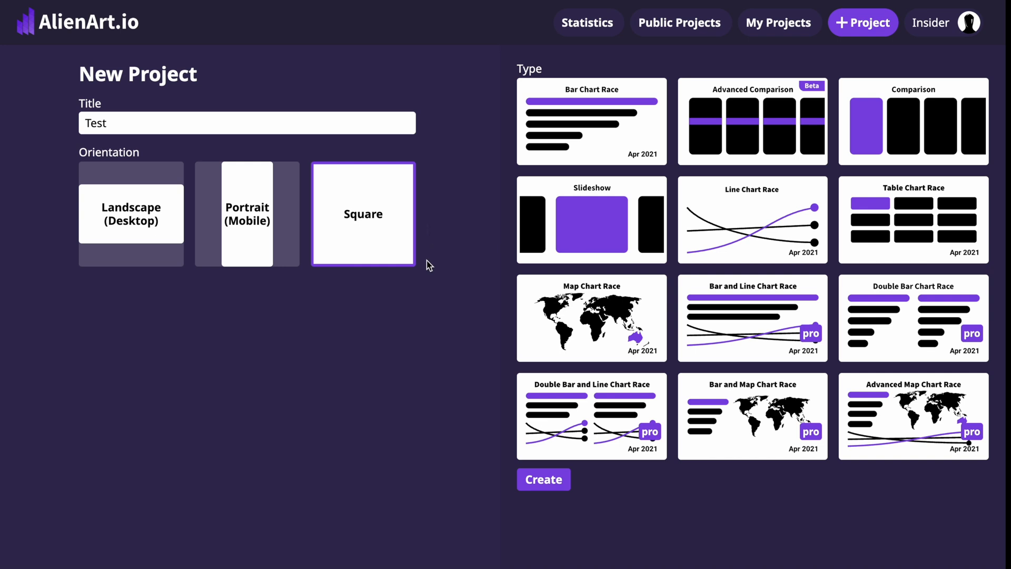
left_click(591, 317)
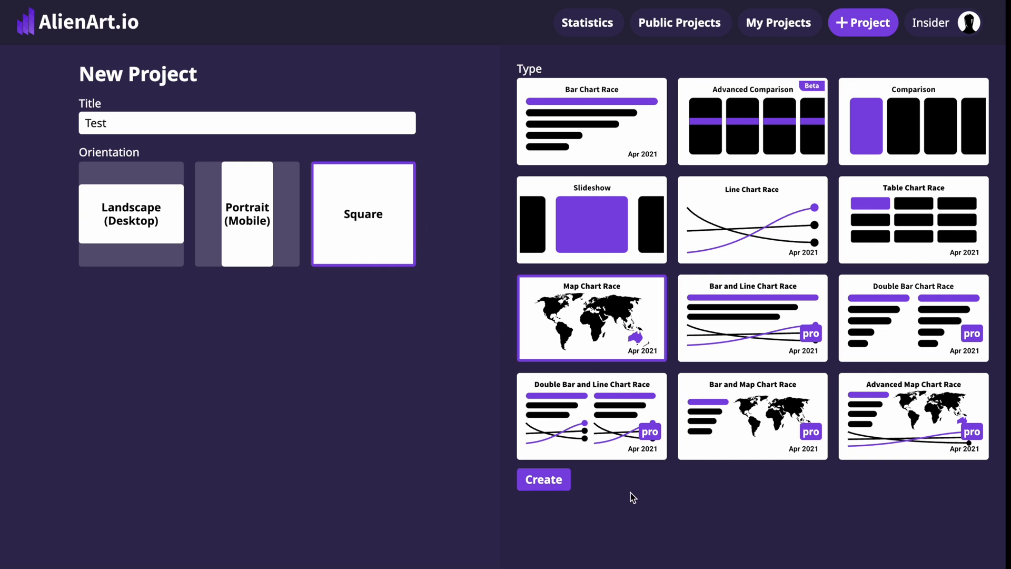
mouse_move(558, 485)
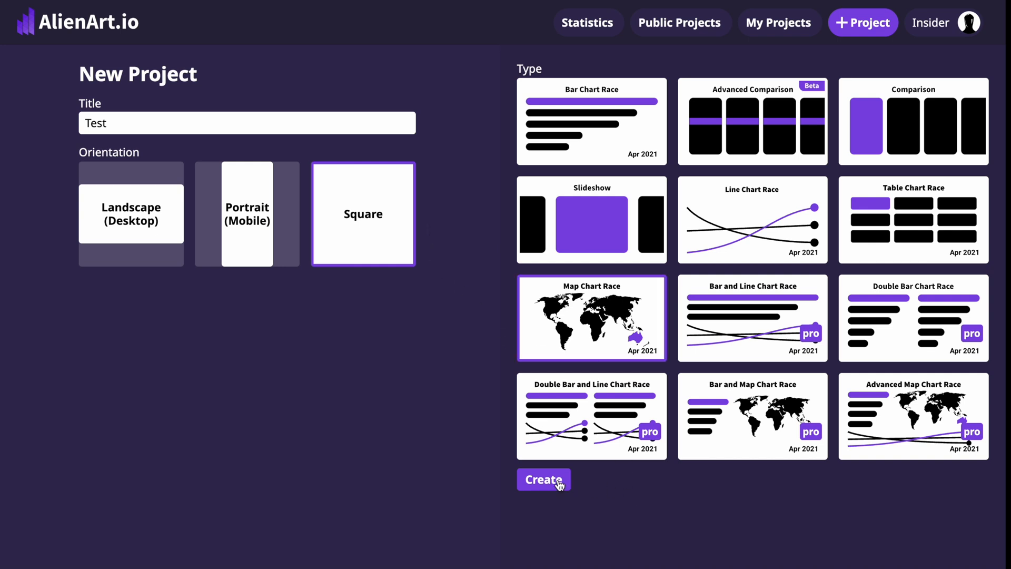
left_click(543, 479)
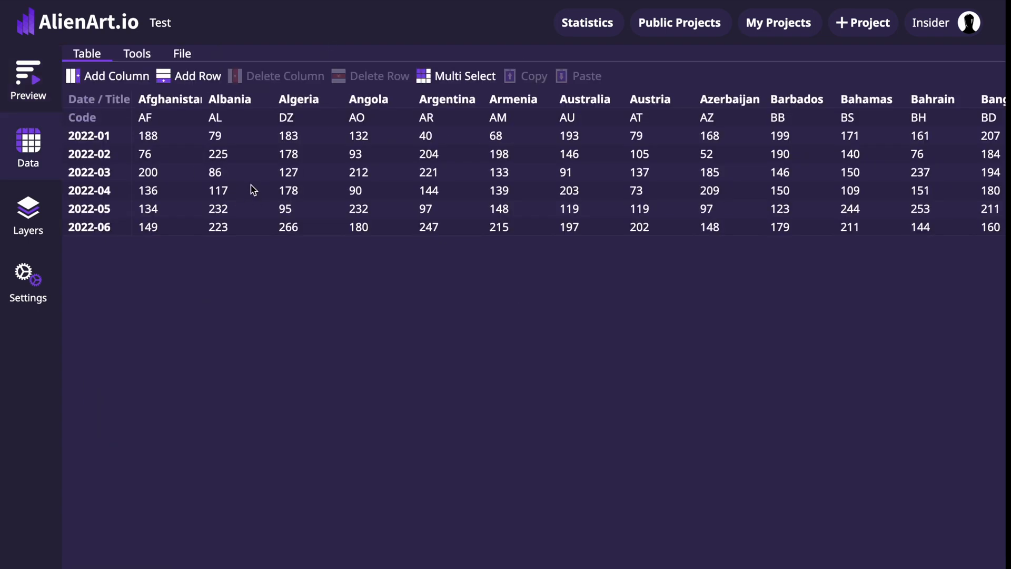
mouse_move(190, 146)
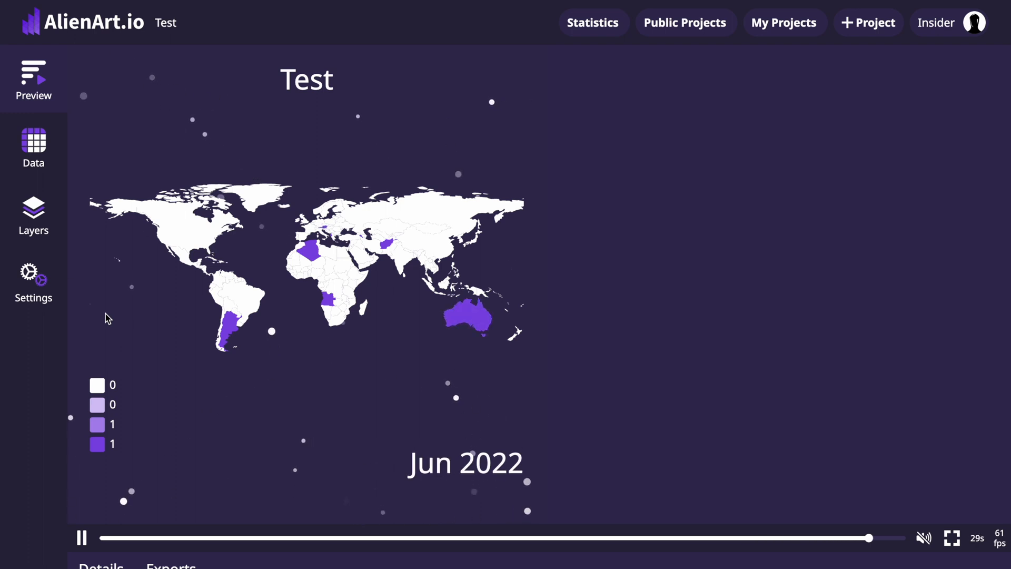
Step: Add a new image layer to the Test project
left_click(33, 215)
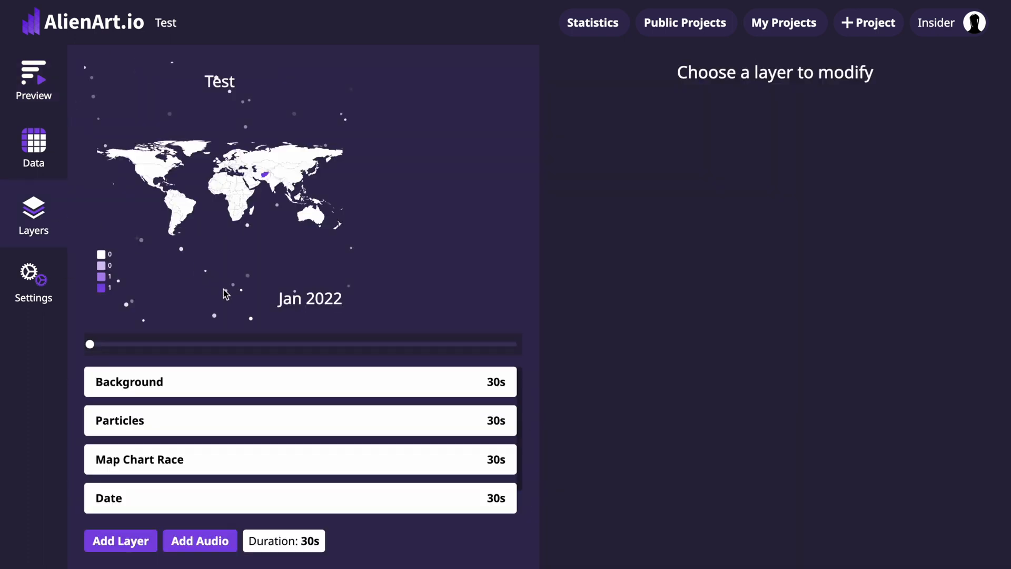
mouse_move(132, 537)
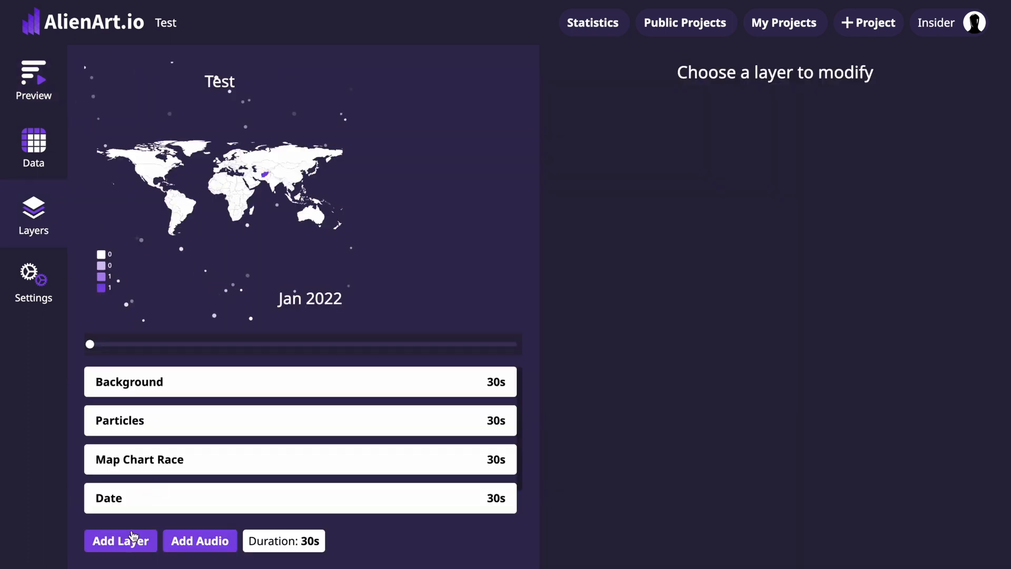
left_click(120, 541)
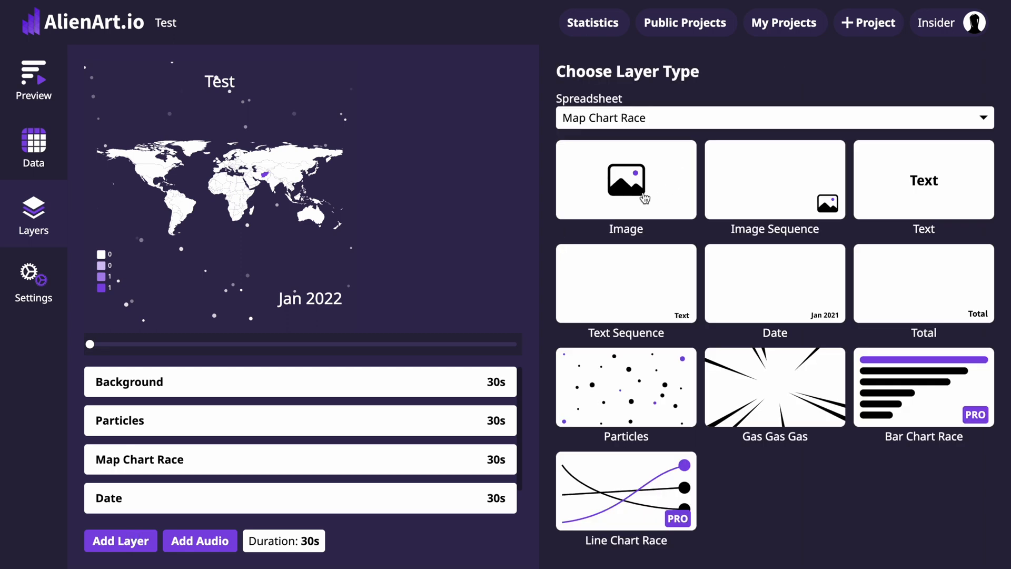
left_click(625, 180)
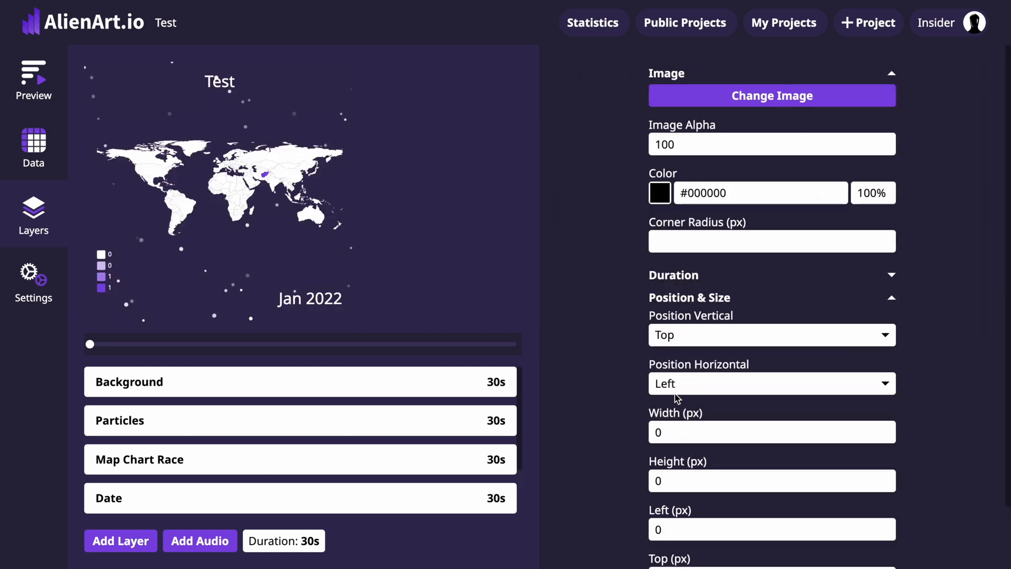
Step: Make the image layer off-white, move it below the map, and widen it to 512 px
type("10")
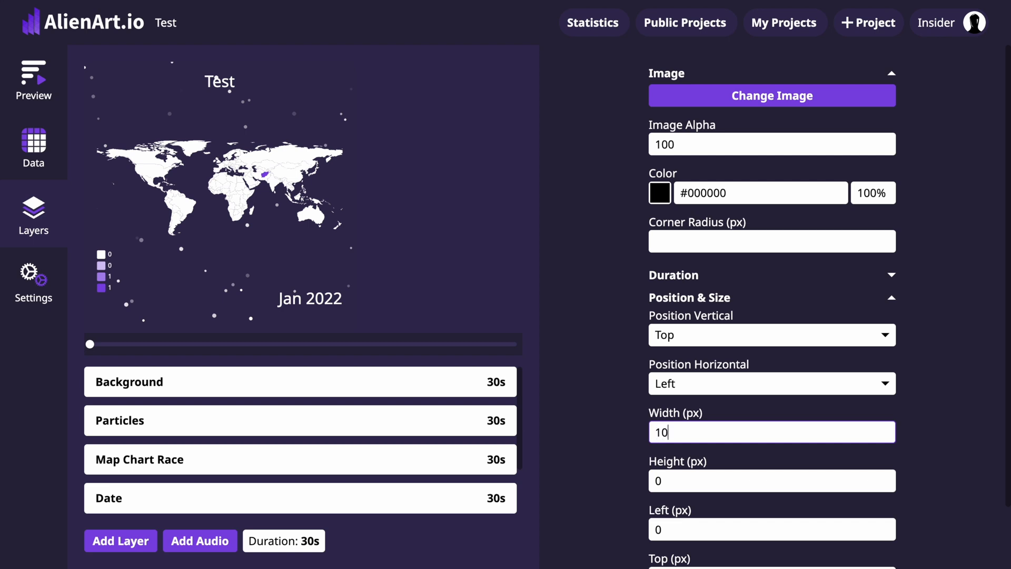
type("100")
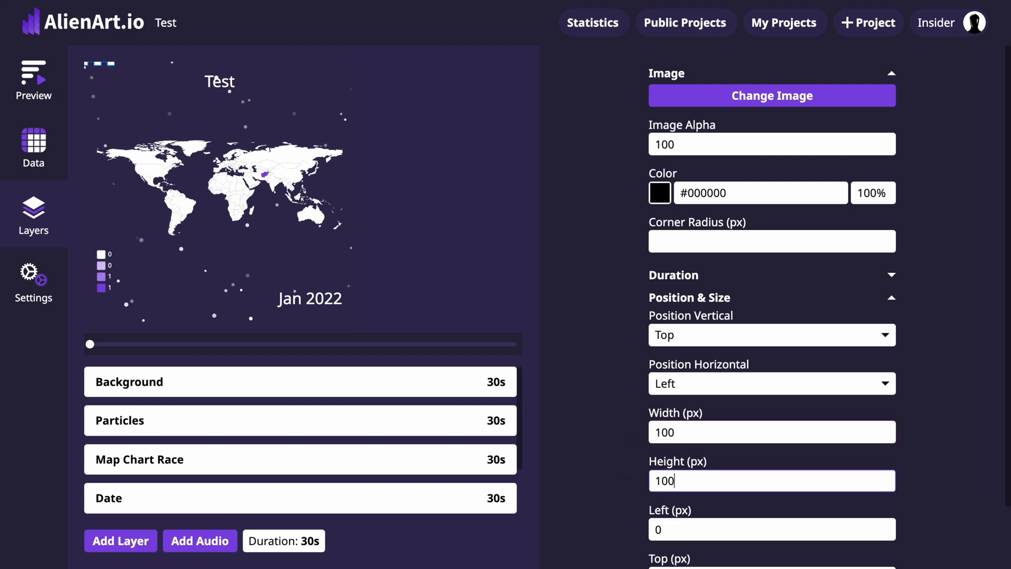
left_click(660, 193)
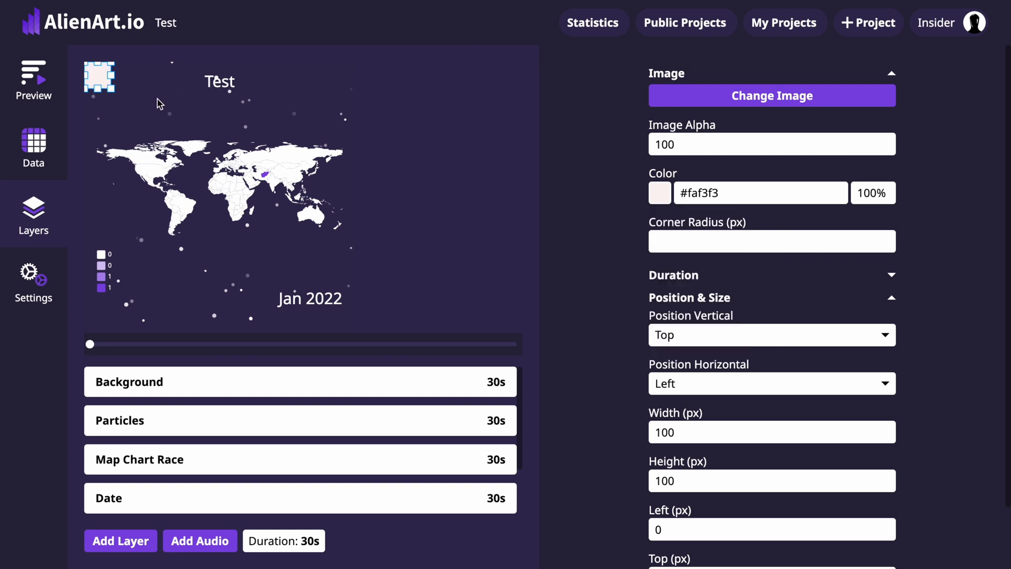
left_click_drag(100, 77, 191, 304)
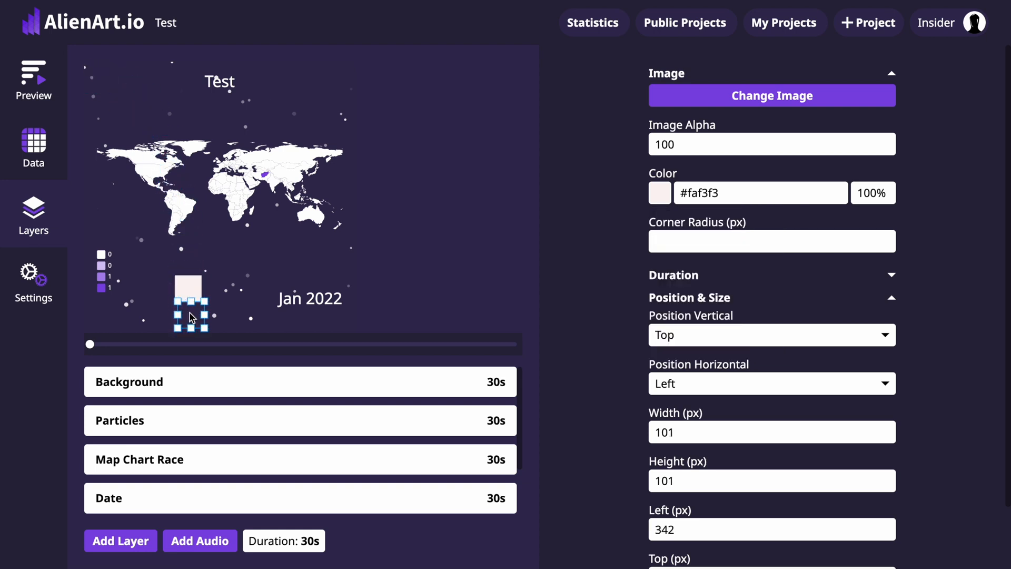
left_click_drag(204, 307, 269, 308)
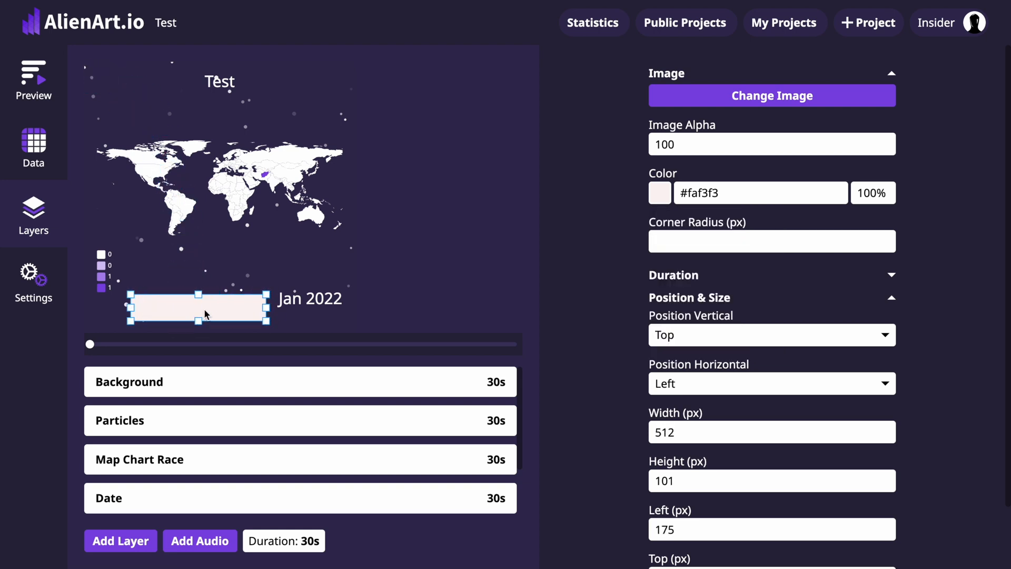
mouse_move(120, 541)
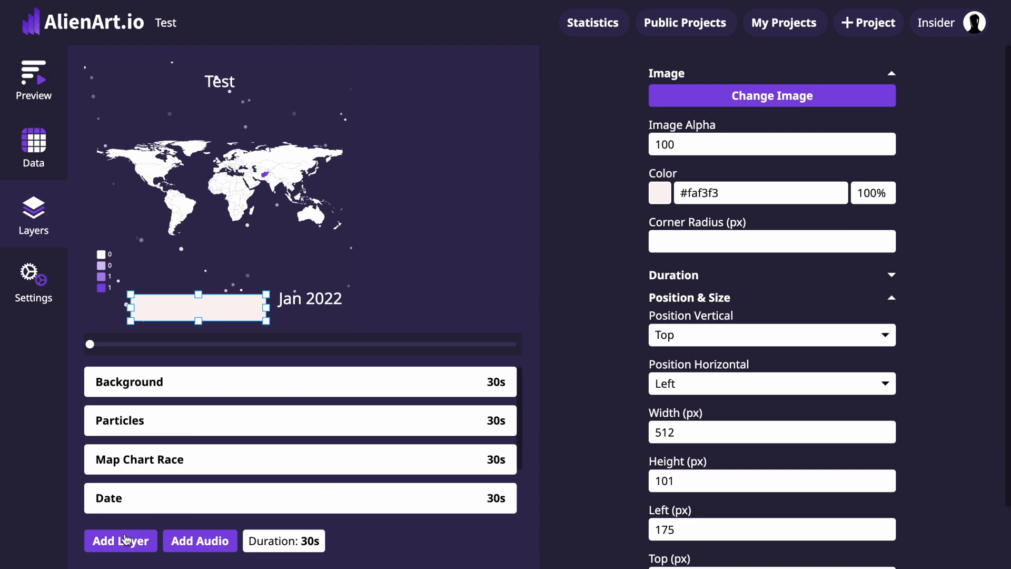
Step: Add a black text layer fed by a Text column of country names like Afghanistan
left_click(120, 540)
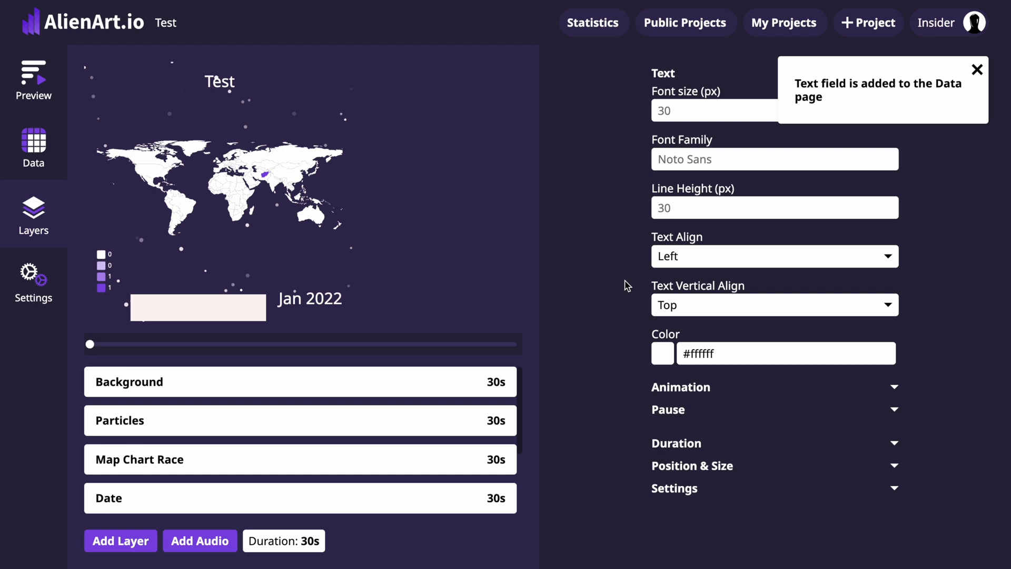
left_click(662, 353)
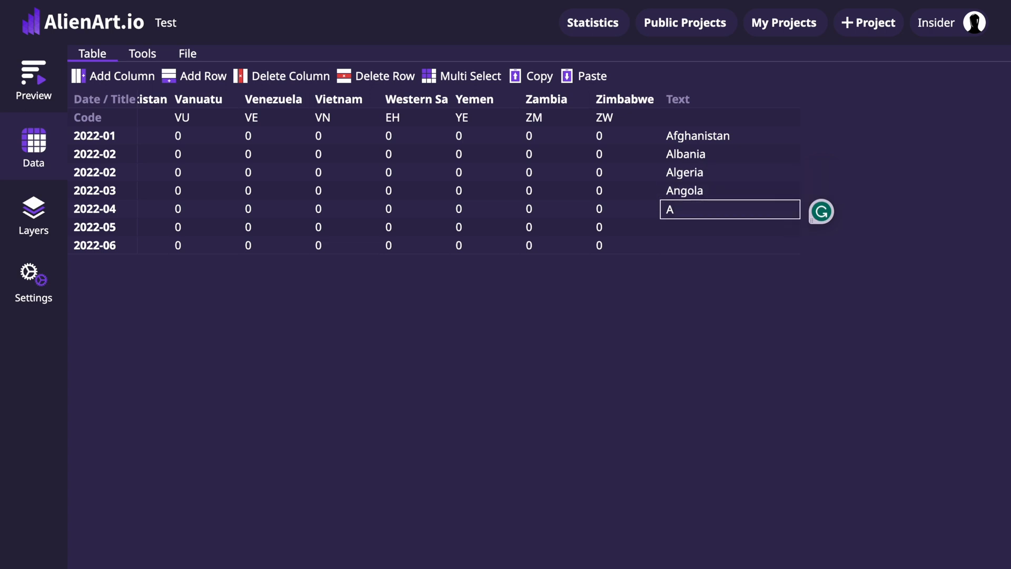
type("Austr")
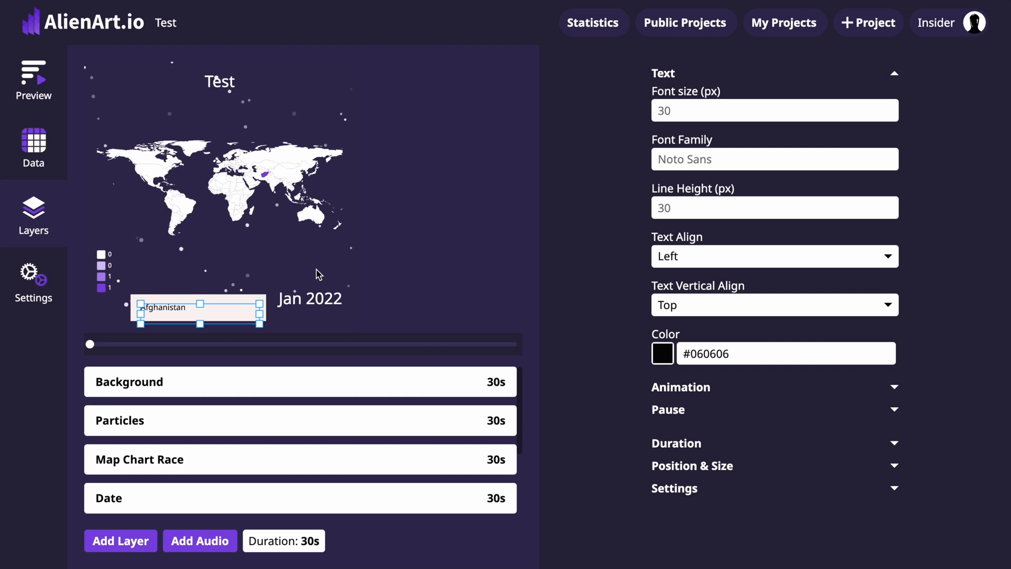
mouse_move(183, 484)
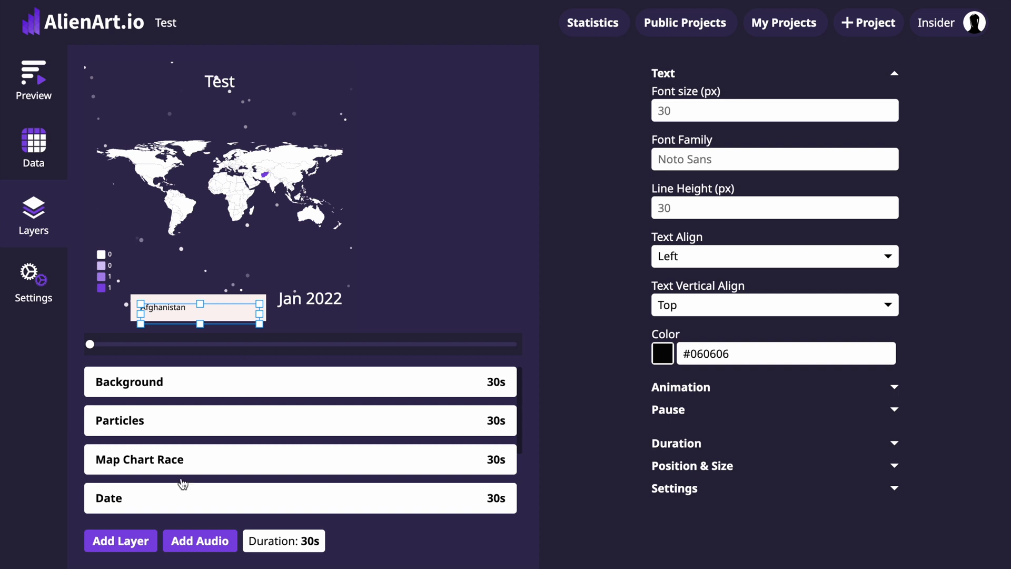
Step: Add an image layer and give each data row its country's flag emoji, ending with Australia
left_click(120, 540)
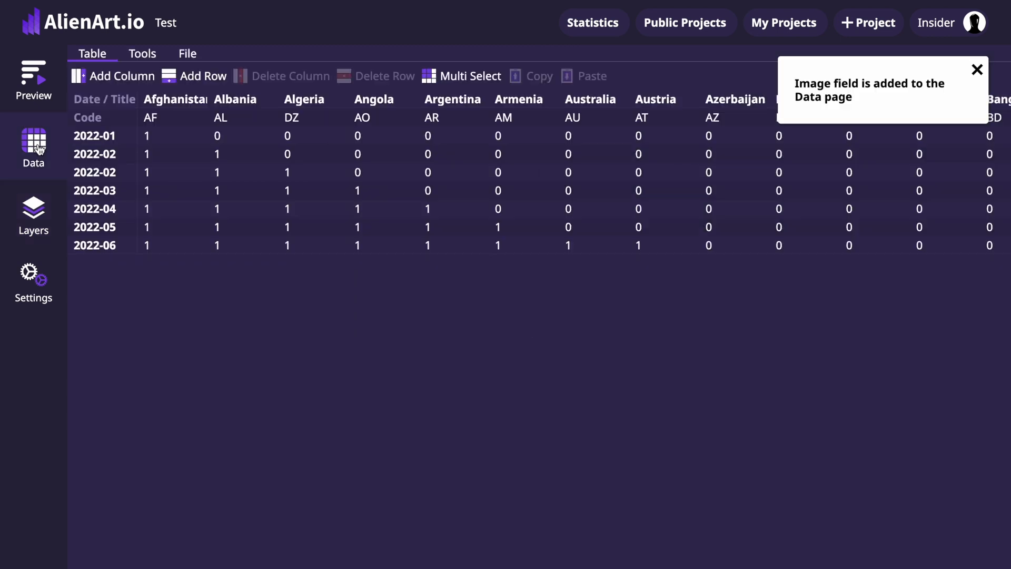
scroll("right", 3)
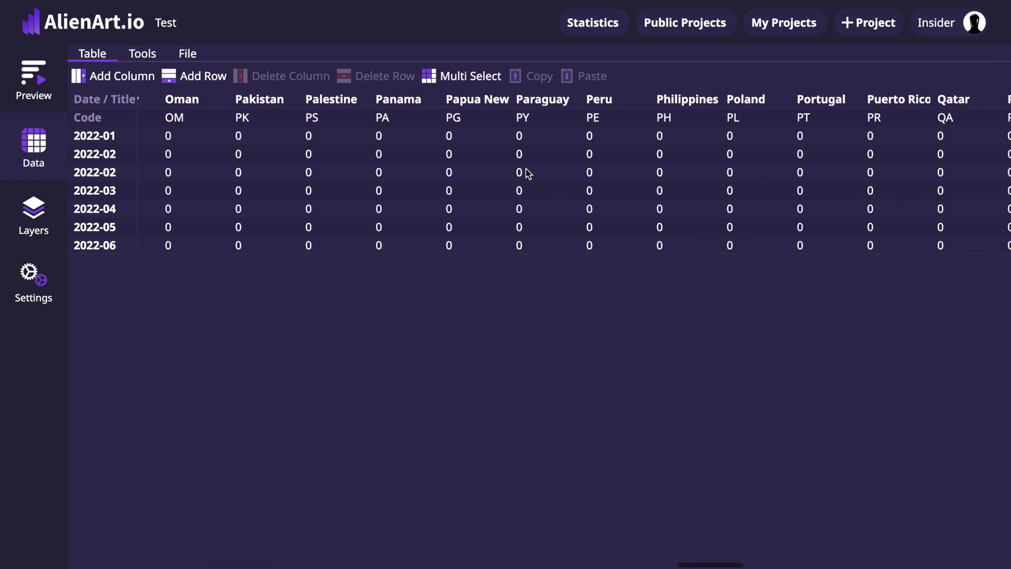
left_click(728, 136)
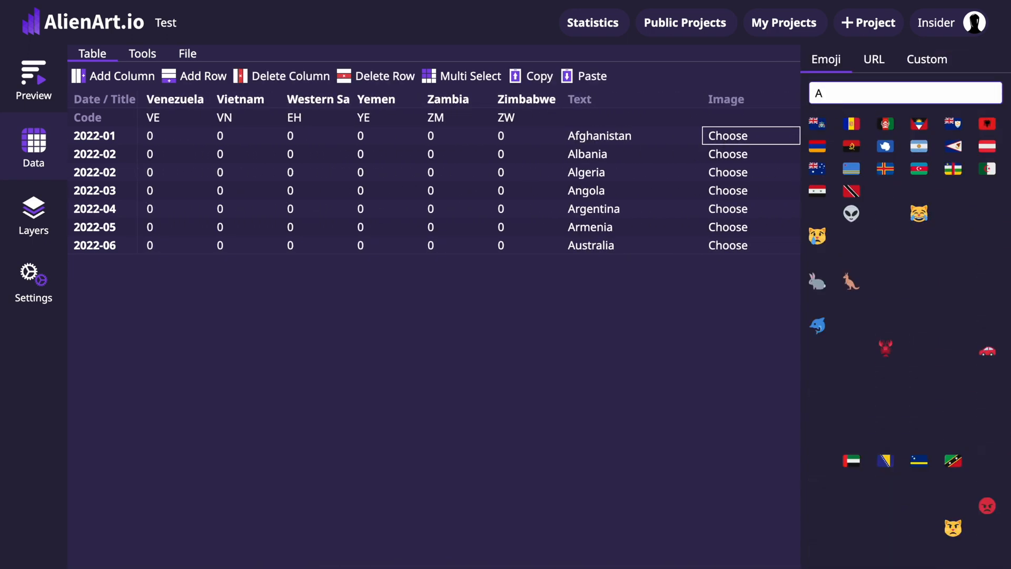
type("lba")
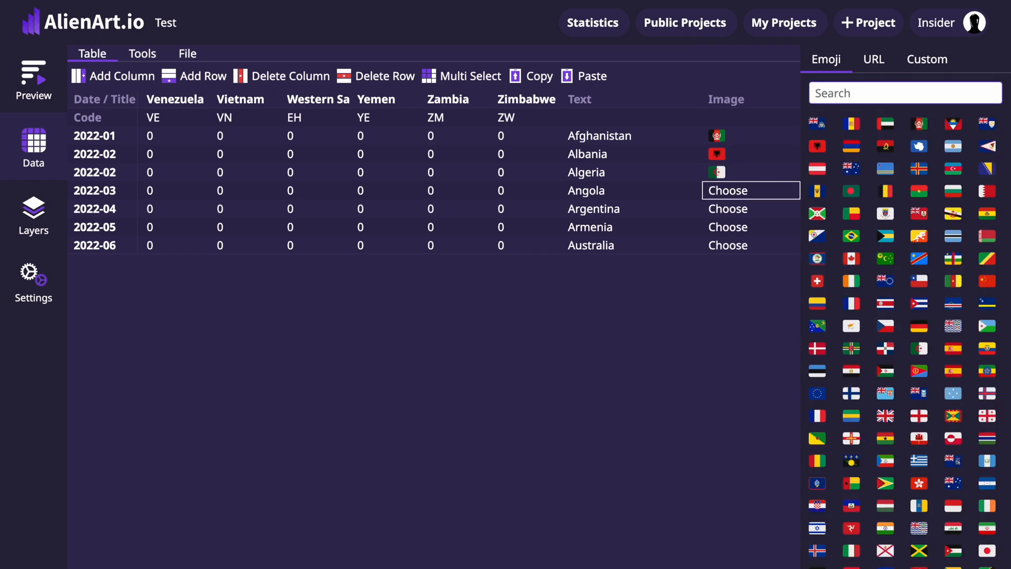
type("argen")
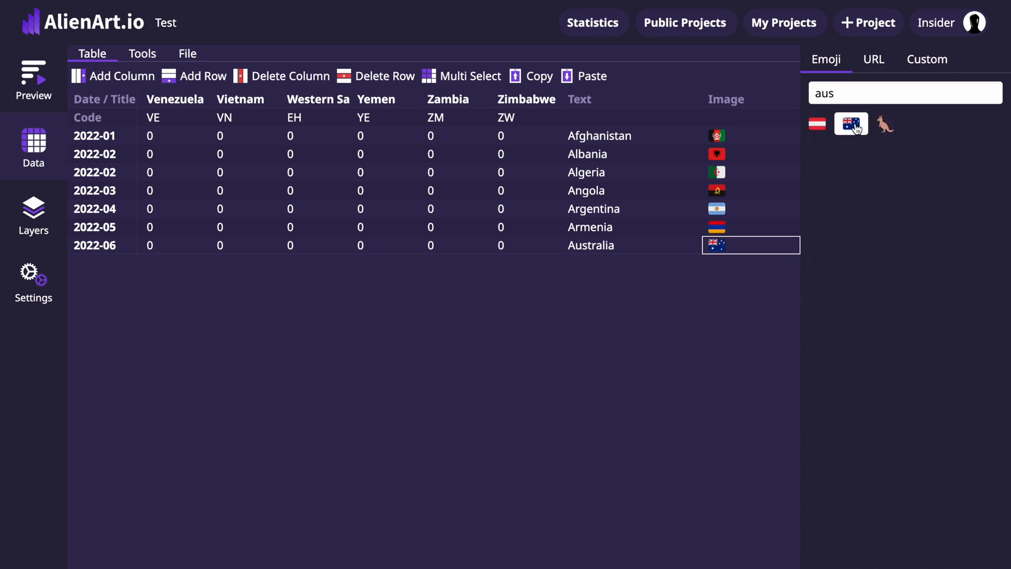
left_click(33, 213)
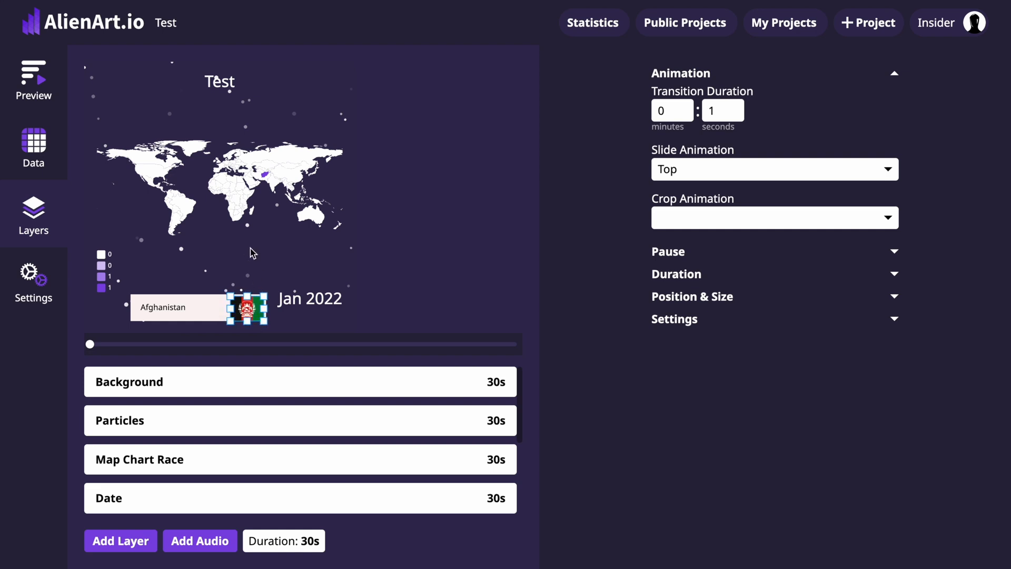
Step: Preview the animation through Jun 2022, ending on Australia and its flag
left_click(129, 382)
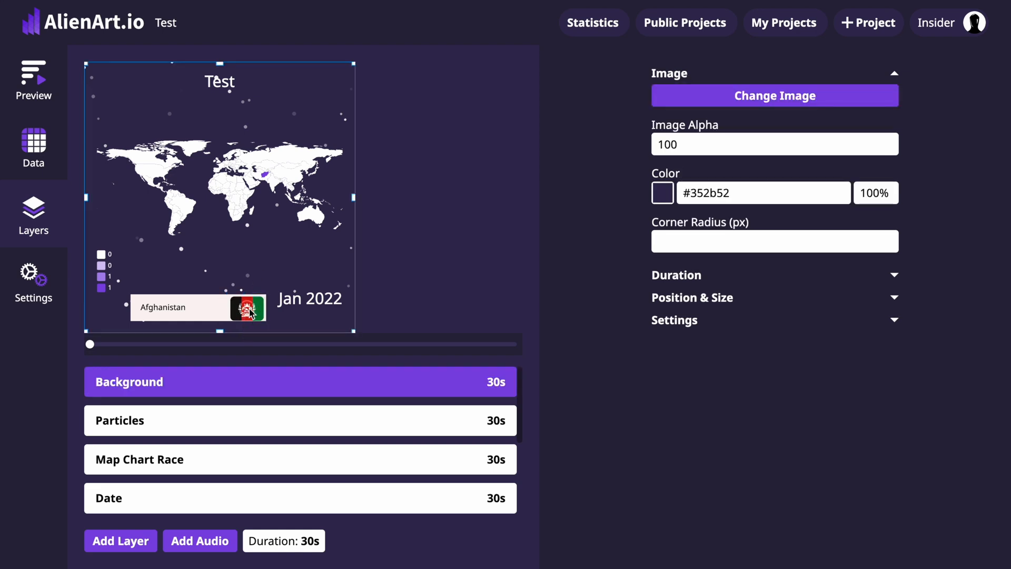
left_click(32, 81)
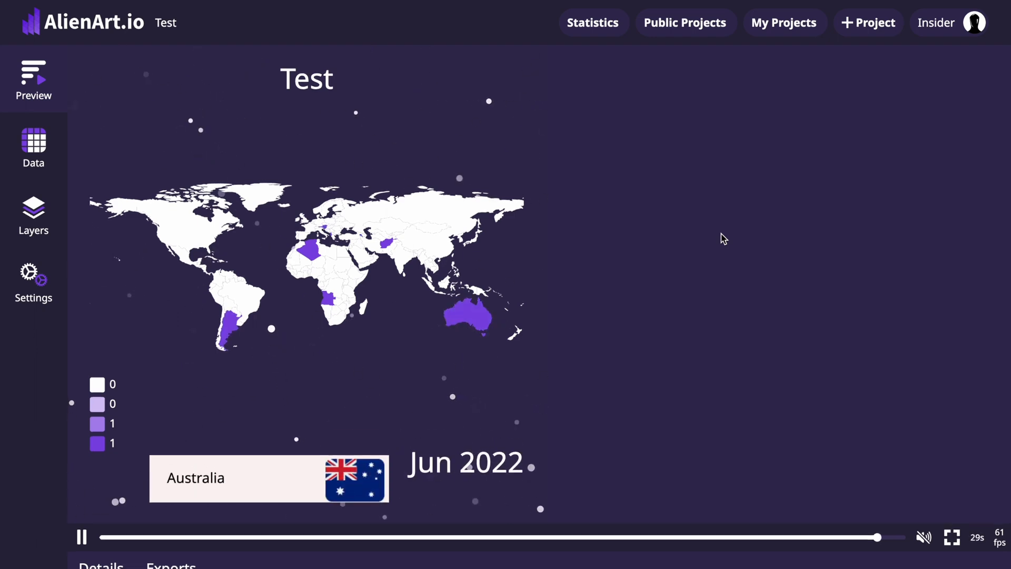
Step: Export the Test animation as a video and download the finished file
scroll("down", 3)
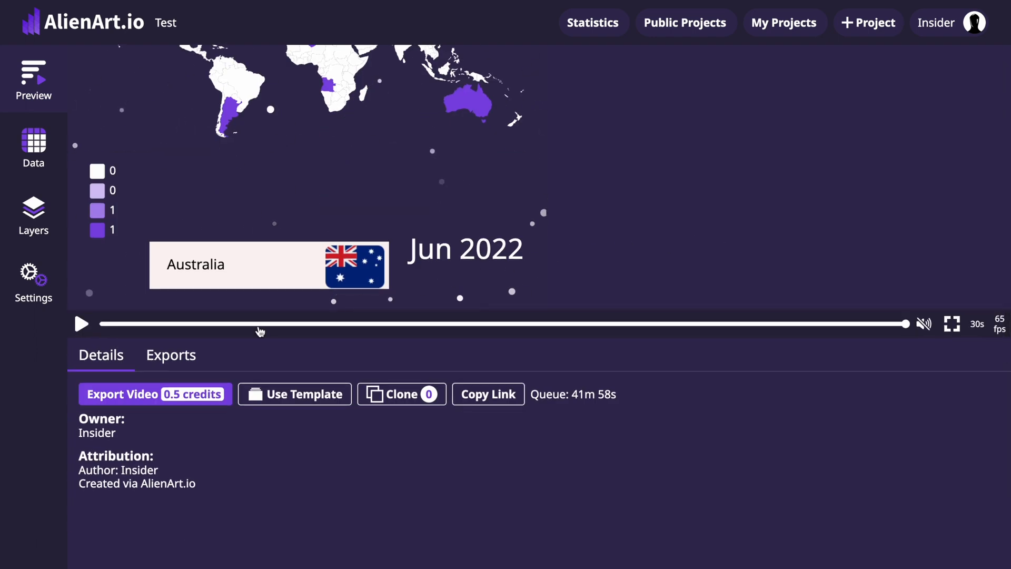
left_click(171, 354)
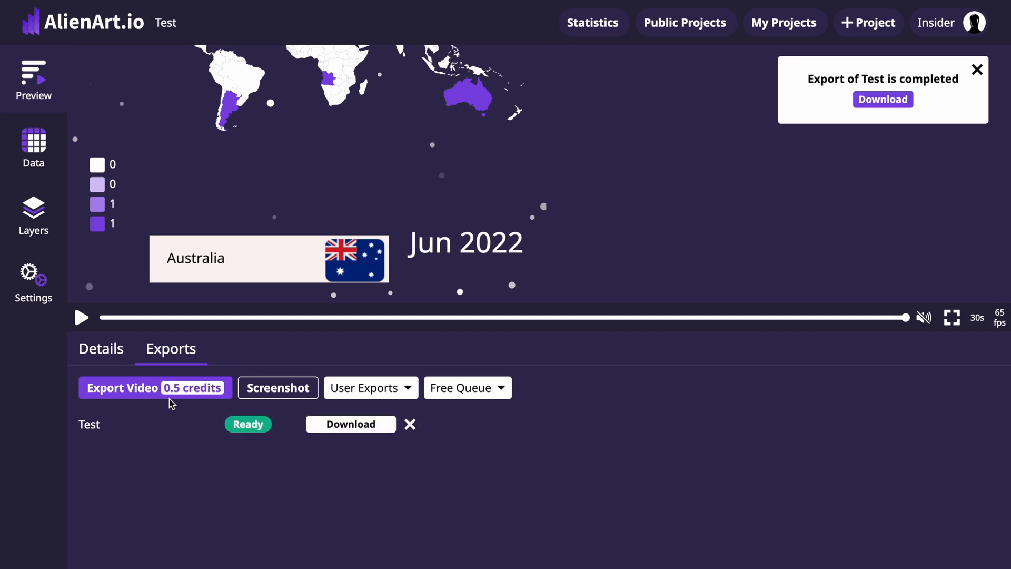
left_click(351, 423)
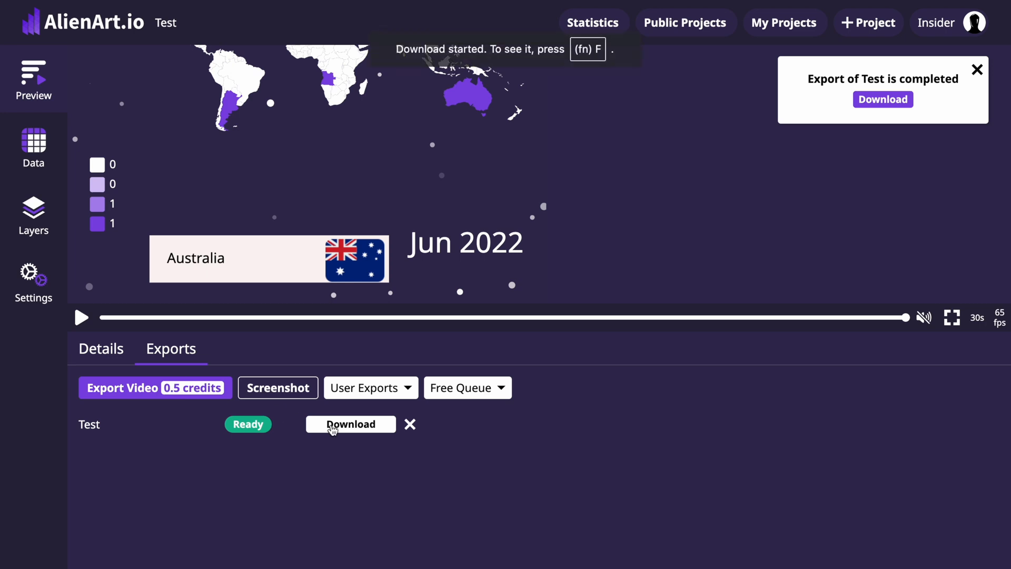